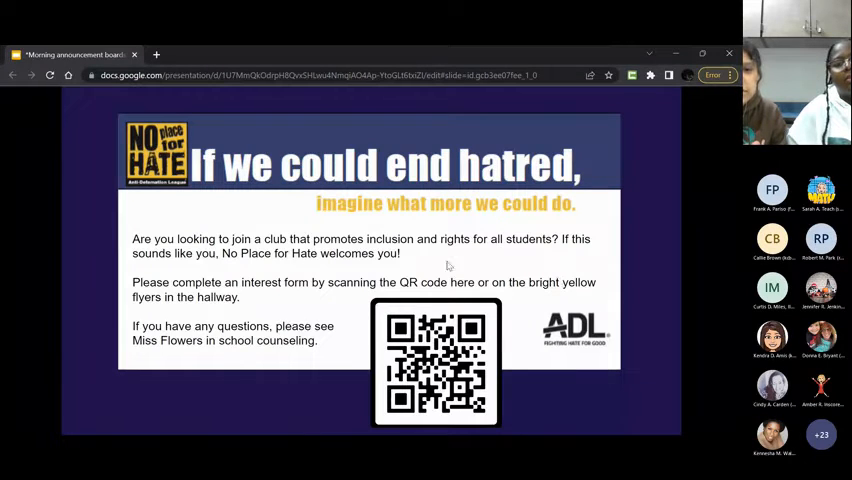
{"action": "mouse_move", "coordinate": [599, 199]}
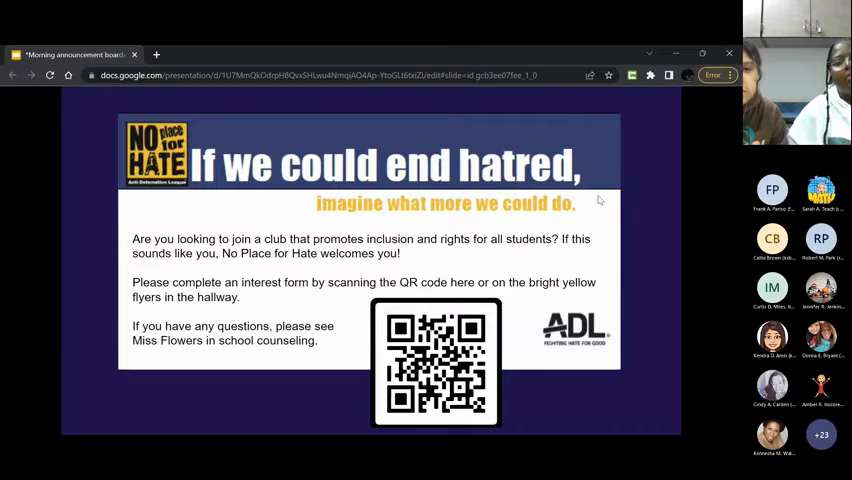
{"action": "mouse_move", "coordinate": [726, 328]}
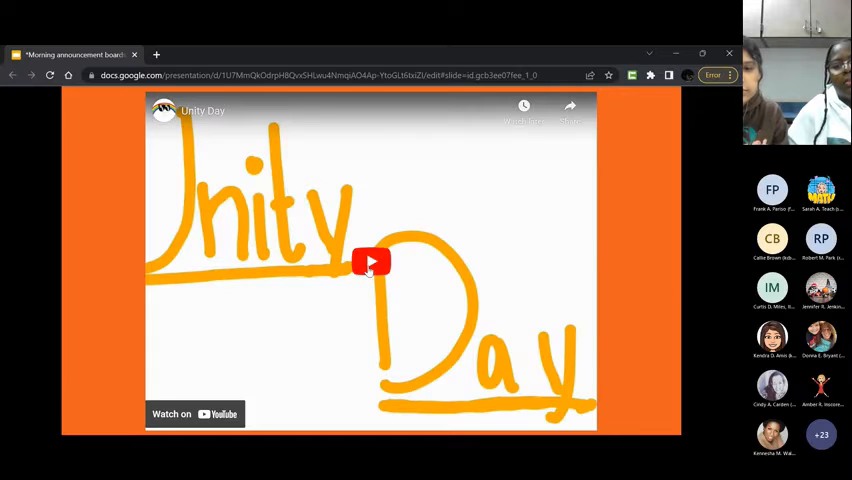
Play the embedded Unity Day YouTube video until its Happy Unity Day closing screen.
{"action": "left_click", "coordinate": [371, 262]}
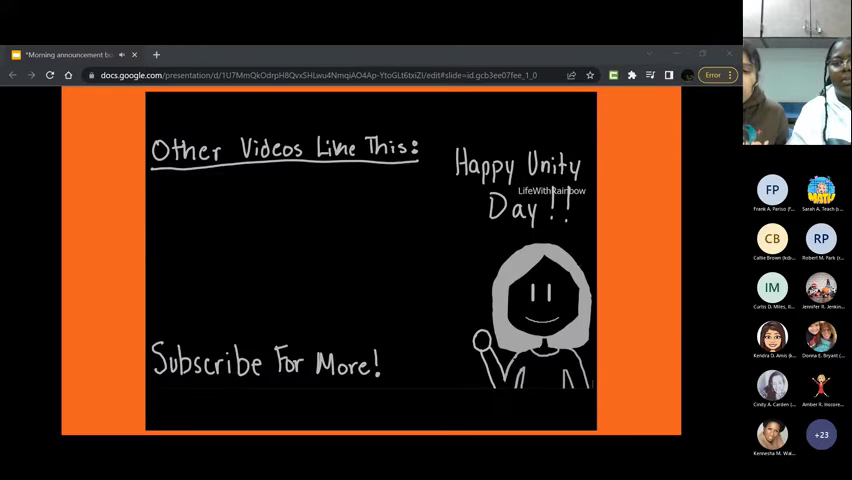
{"action": "mouse_move", "coordinate": [663, 414]}
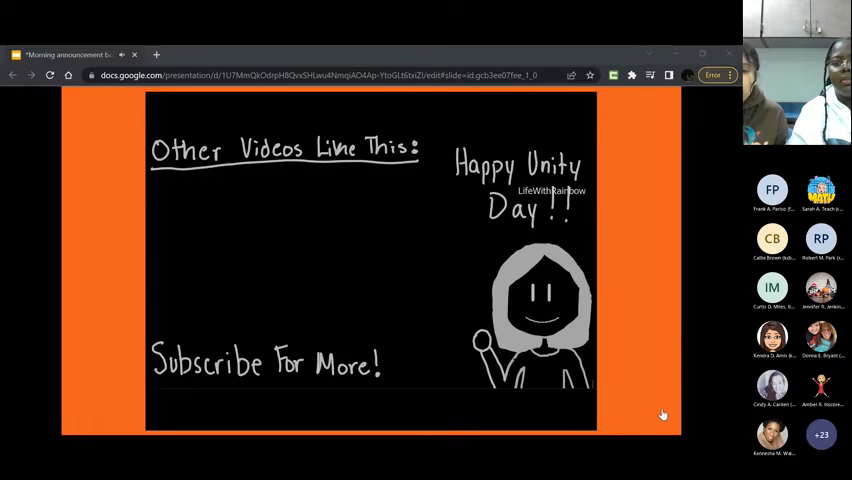